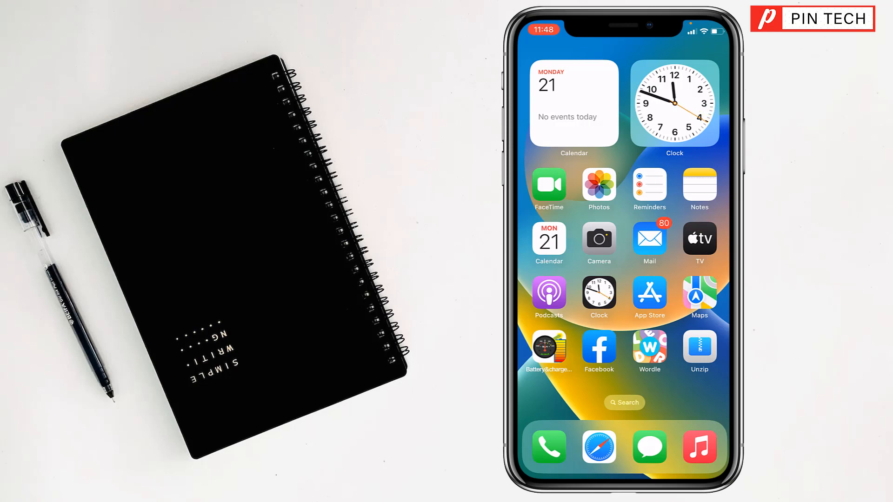
Launch Instagram from the second Home Screen page
scroll(left, 3)
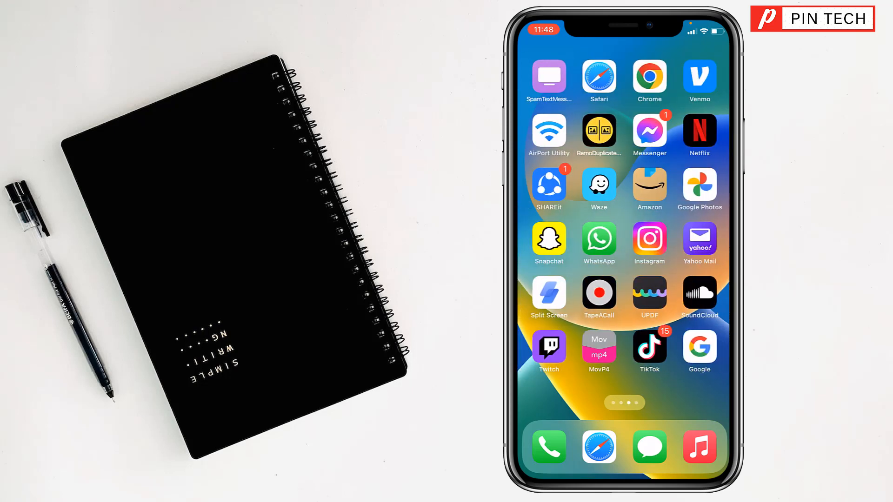
click(648, 239)
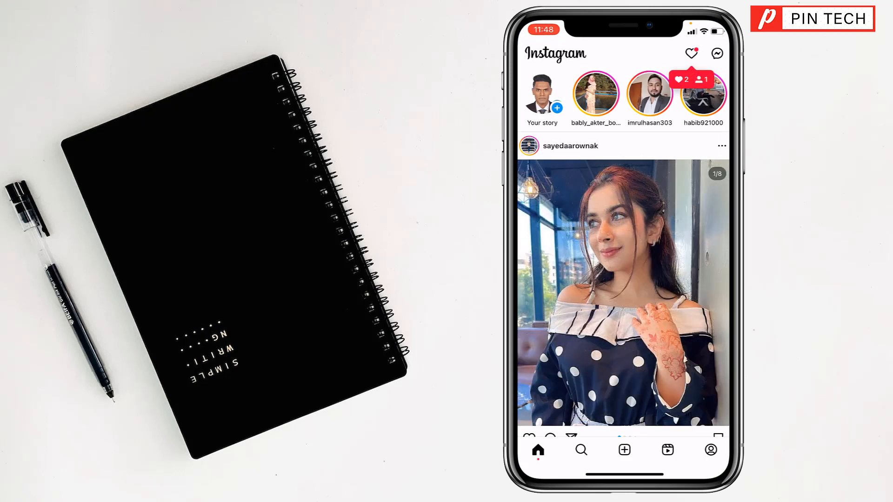
View the Instagram home feed with stories and posts
click(709, 450)
text(h)
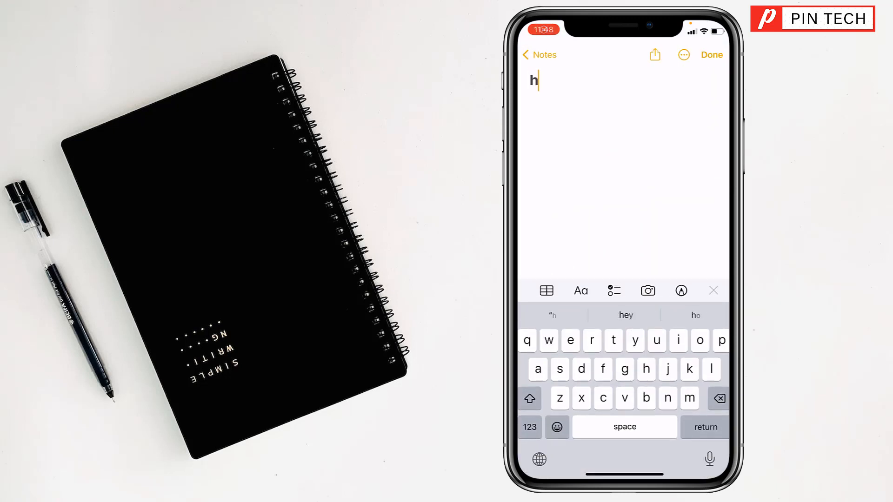
text(ttps://)
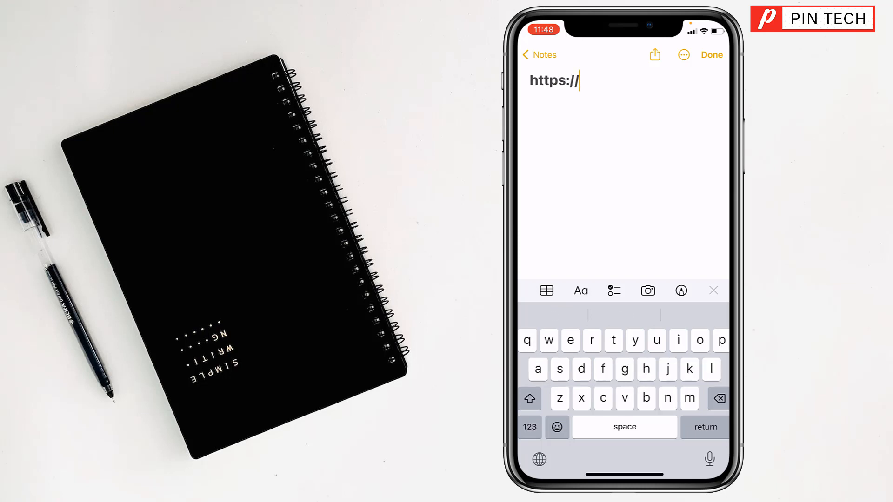
text(instagram.c)
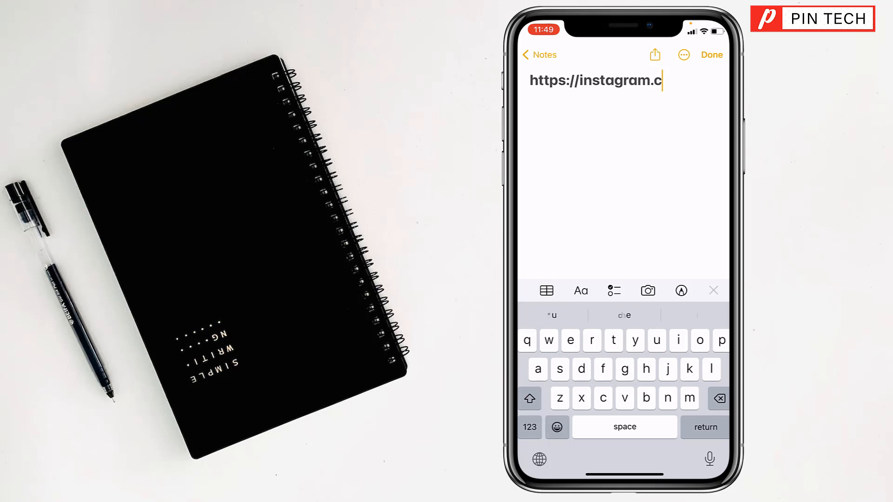
text(om/)
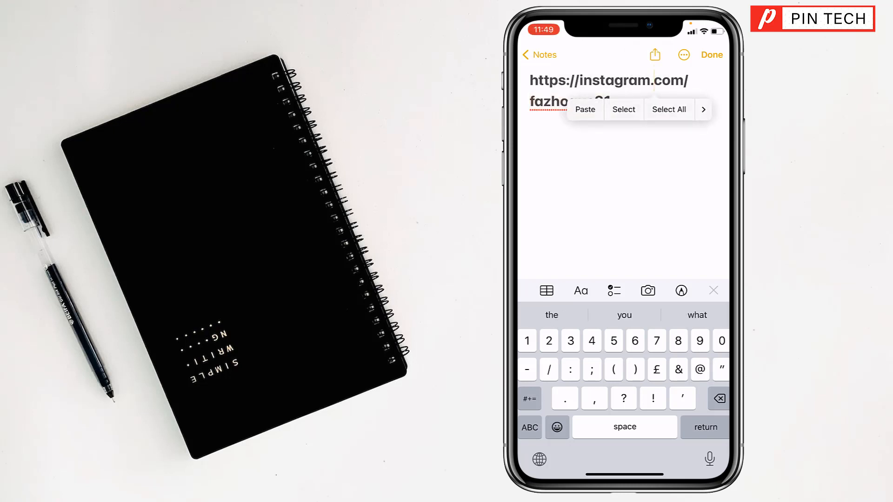
Select and copy the whole Instagram profile address from the note
click(669, 109)
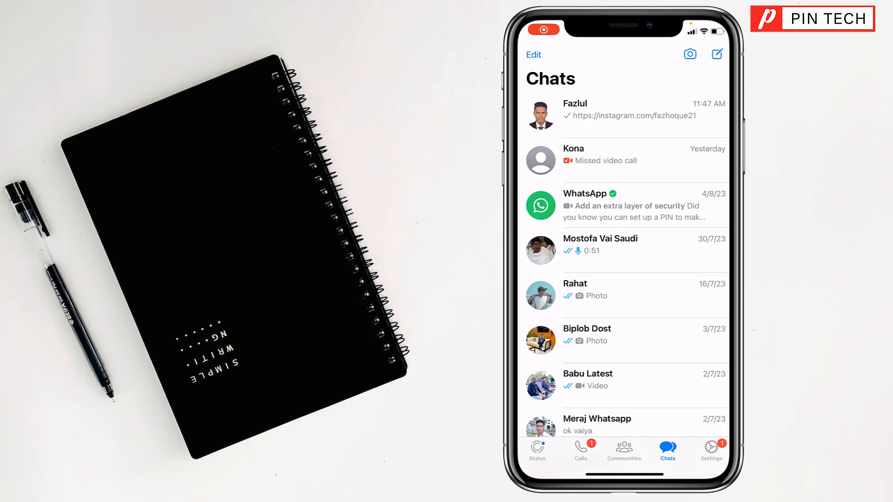
click(597, 289)
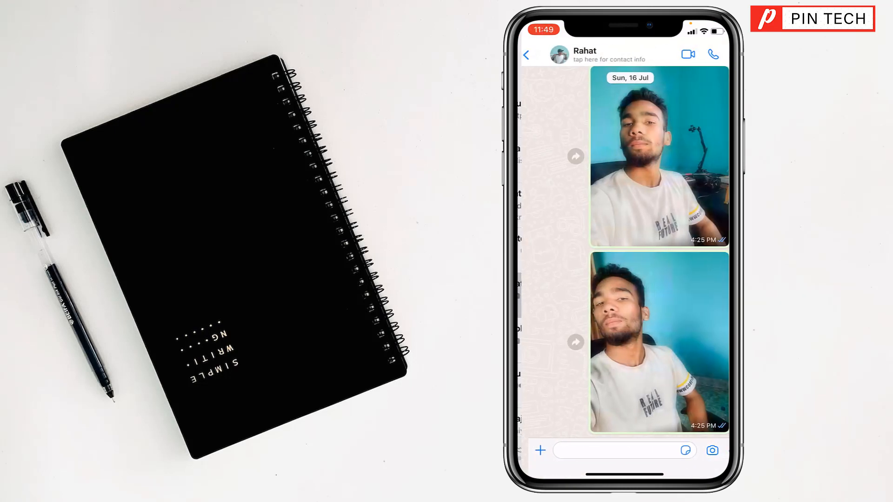
click(615, 450)
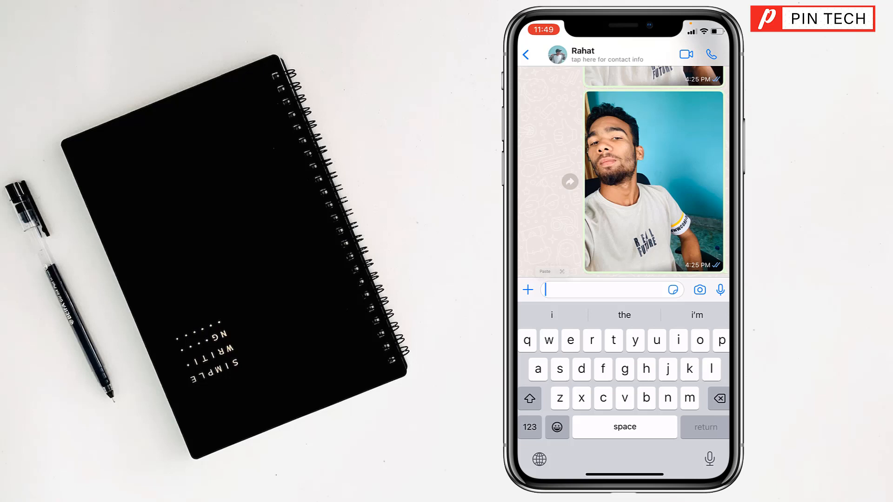
text(https://instagram.com/fazhoque21)
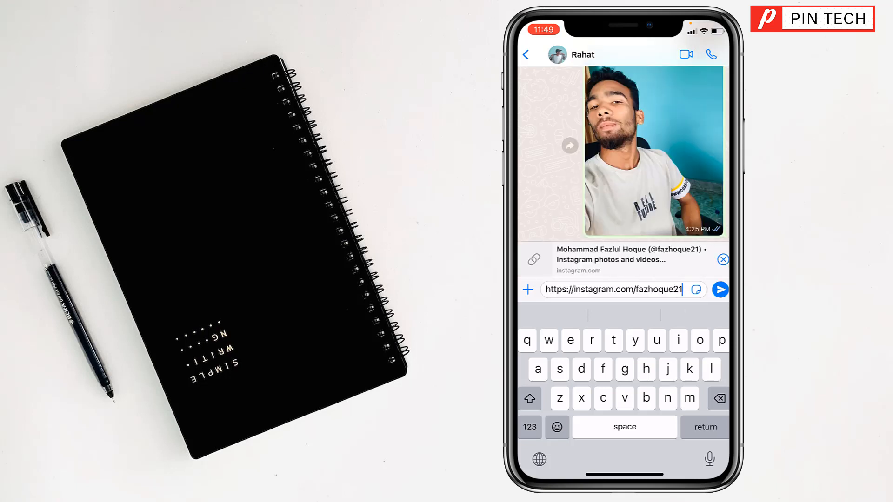
click(719, 289)
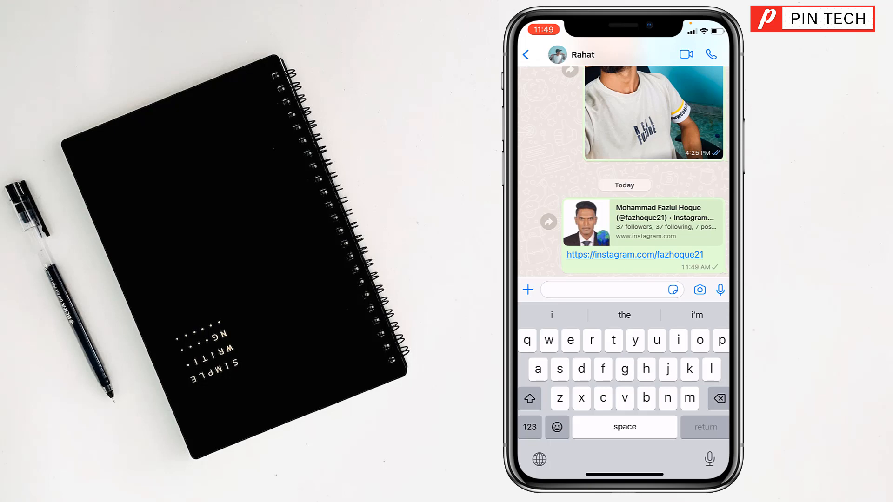
click(524, 54)
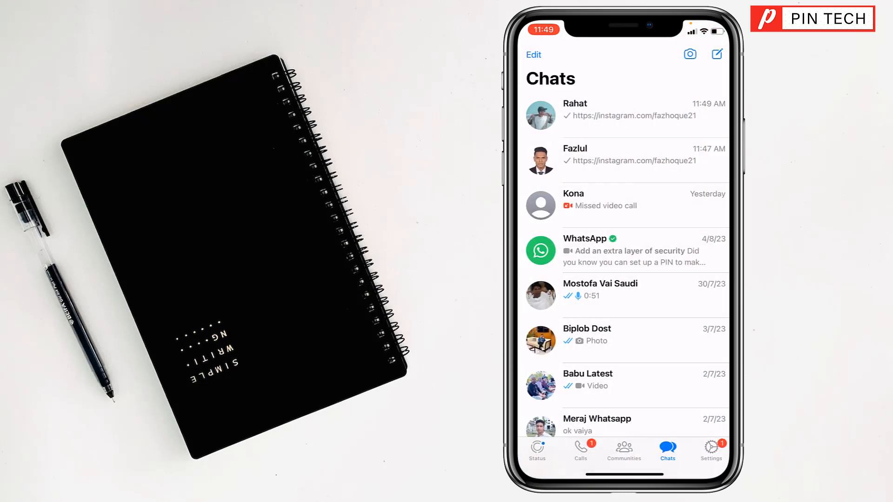